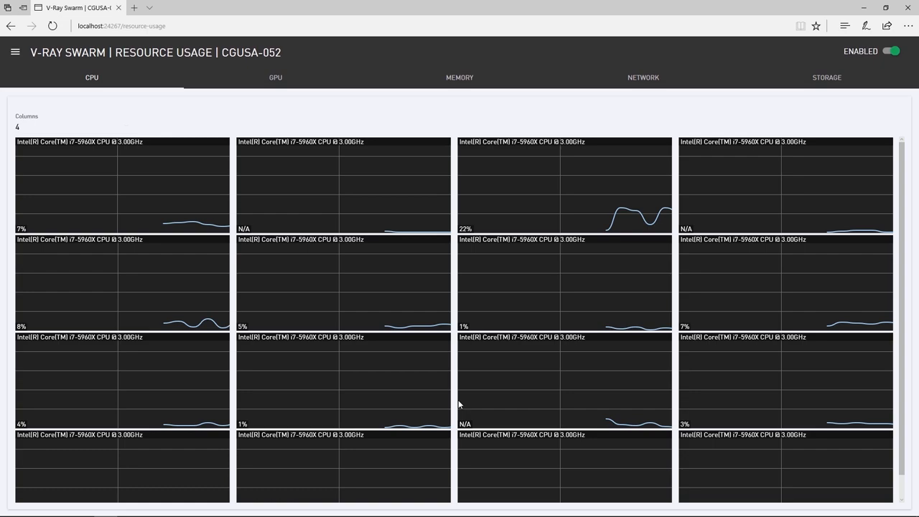
Leave the Swarm resource usage page and bring up the V-Ray for Rhino installer
{"action": "left_click", "coordinate": [644, 77]}
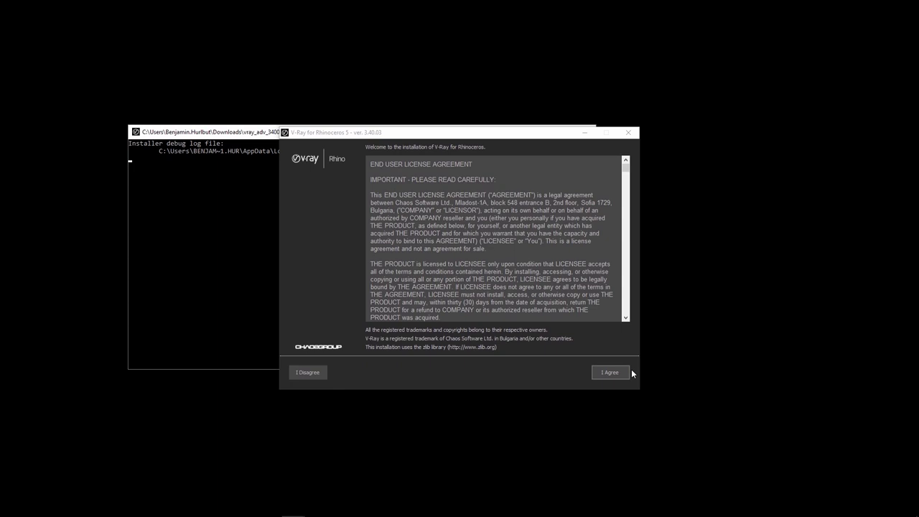
Accept the V-Ray for Rhino license agreement to reach the installation summary
{"action": "left_click", "coordinate": [609, 372]}
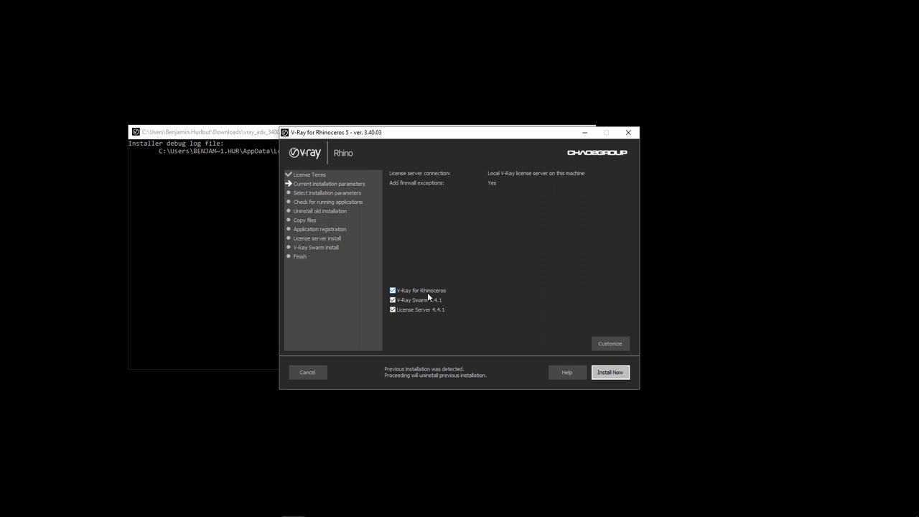
Deselect V-Ray for Rhinoceros and License Server, keep only V-Ray Swarm, and start the install
{"action": "left_click", "coordinate": [394, 290]}
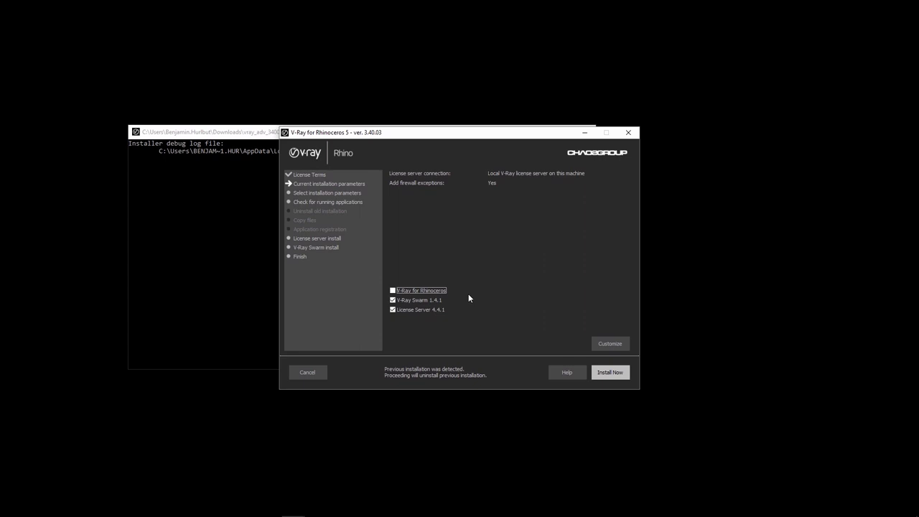
{"action": "mouse_move", "coordinate": [423, 324]}
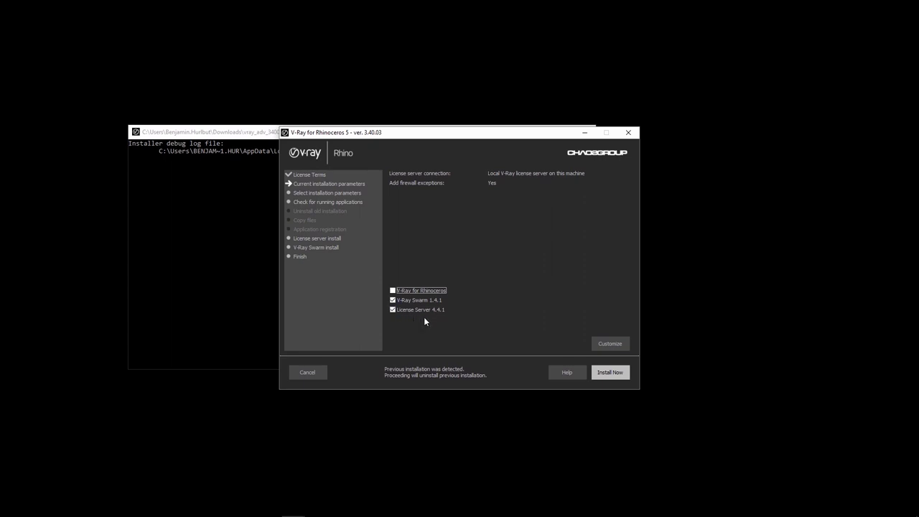
{"action": "mouse_move", "coordinate": [409, 324]}
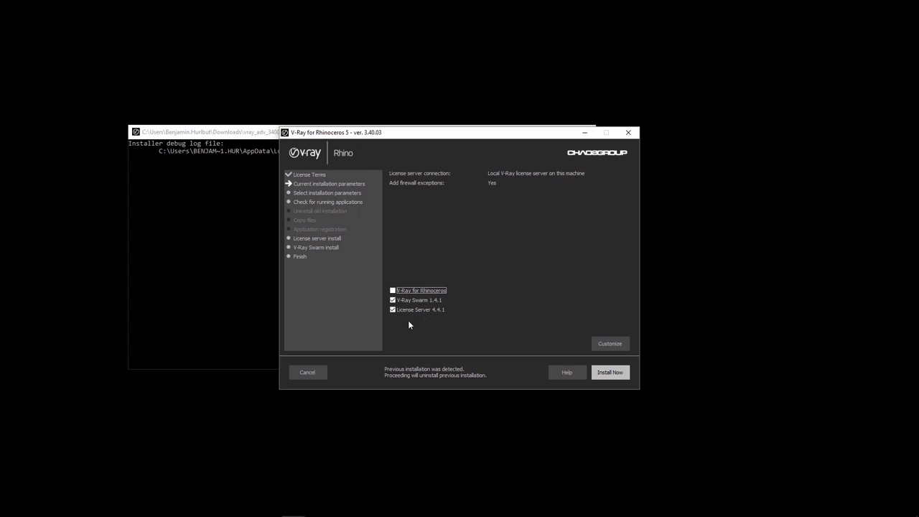
{"action": "left_click", "coordinate": [393, 310]}
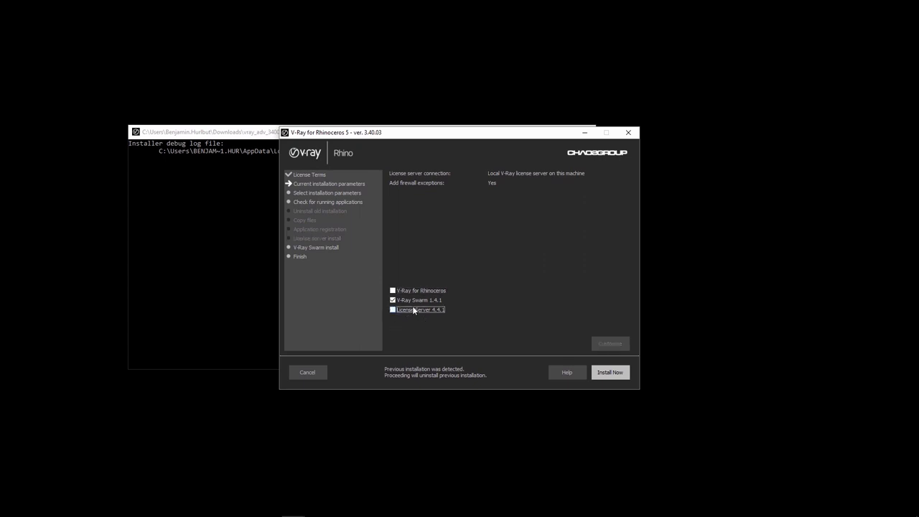
{"action": "mouse_move", "coordinate": [575, 349]}
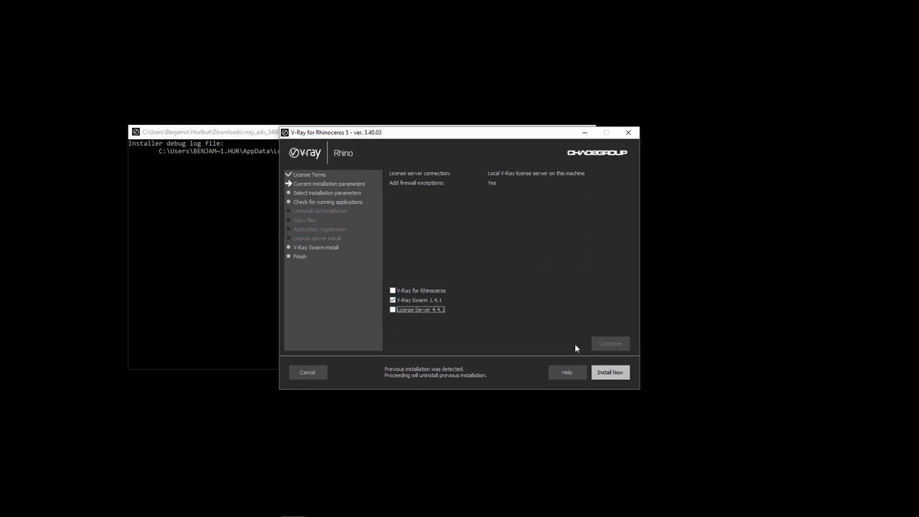
{"action": "left_click", "coordinate": [610, 372]}
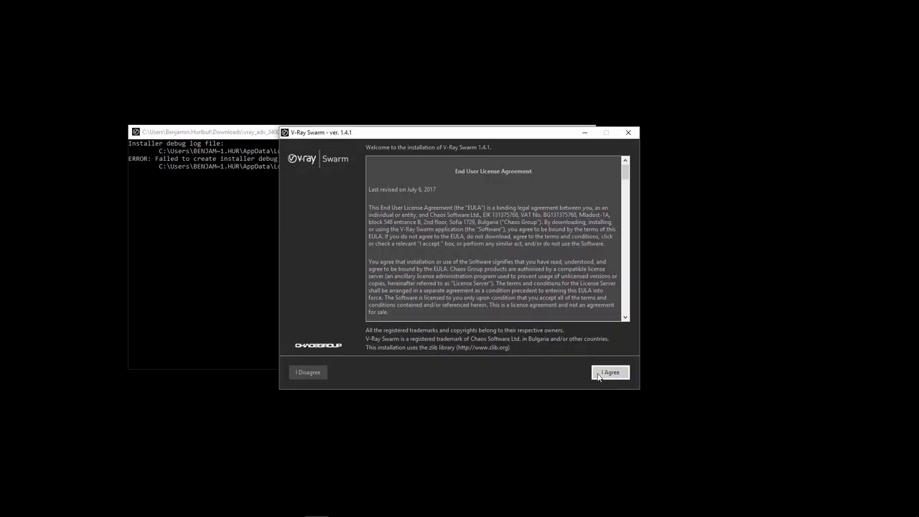
Accept the V-Ray Swarm license and reach the installation directory, shortcut and firewall options
{"action": "left_click", "coordinate": [609, 372]}
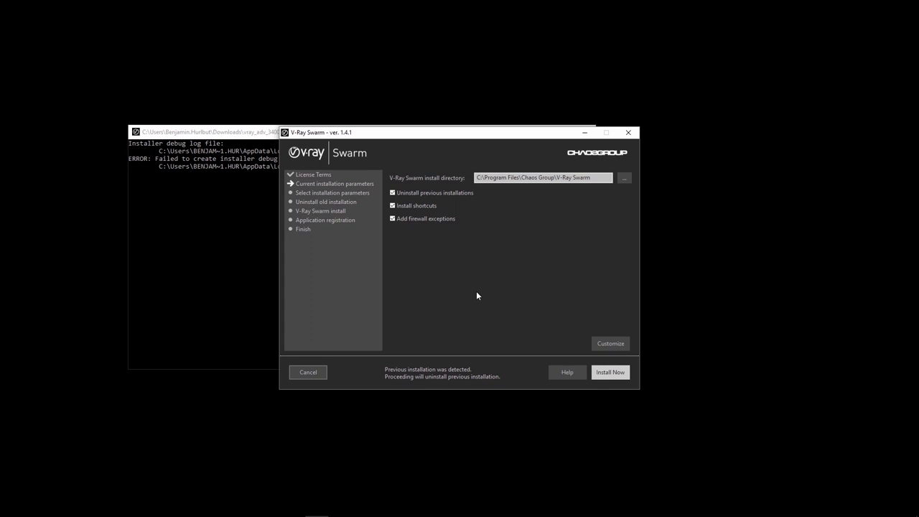
{"action": "left_click", "coordinate": [392, 192]}
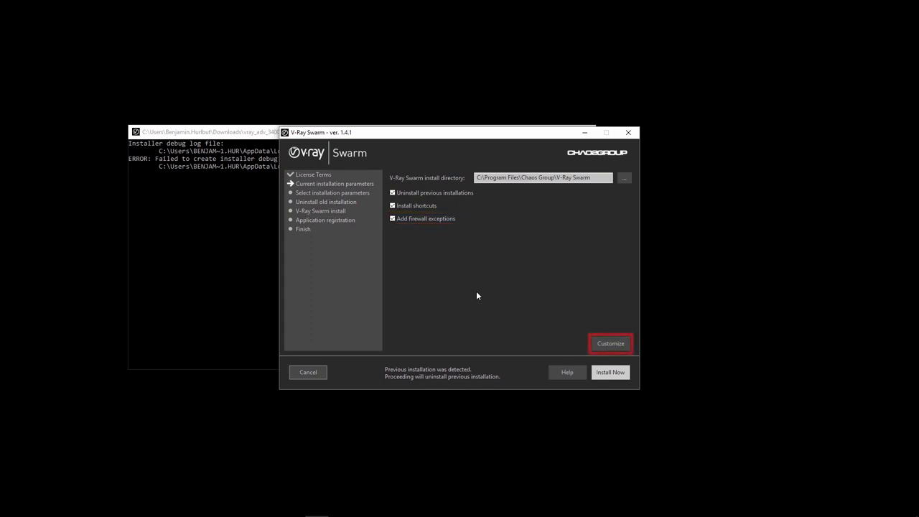
Show the custom license server settings, keeping Use auto-discovery enabled
{"action": "left_click", "coordinate": [611, 343]}
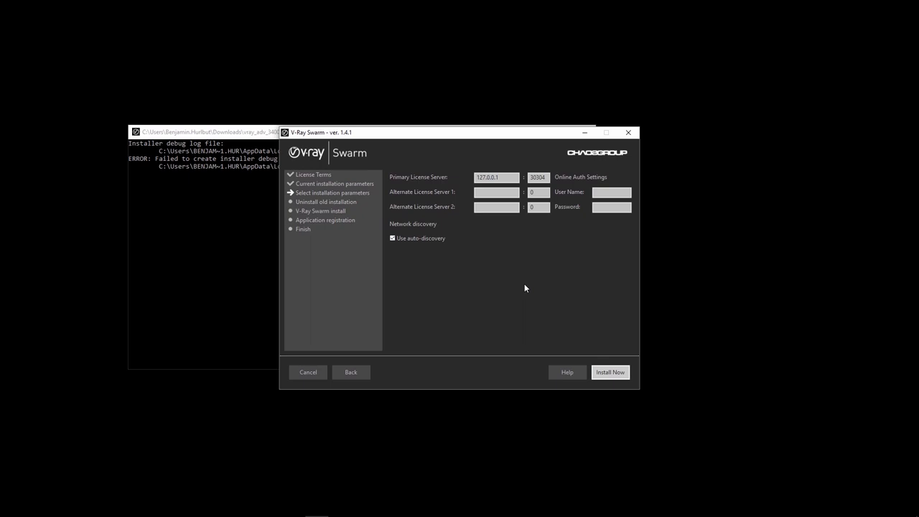
{"action": "left_click", "coordinate": [497, 177]}
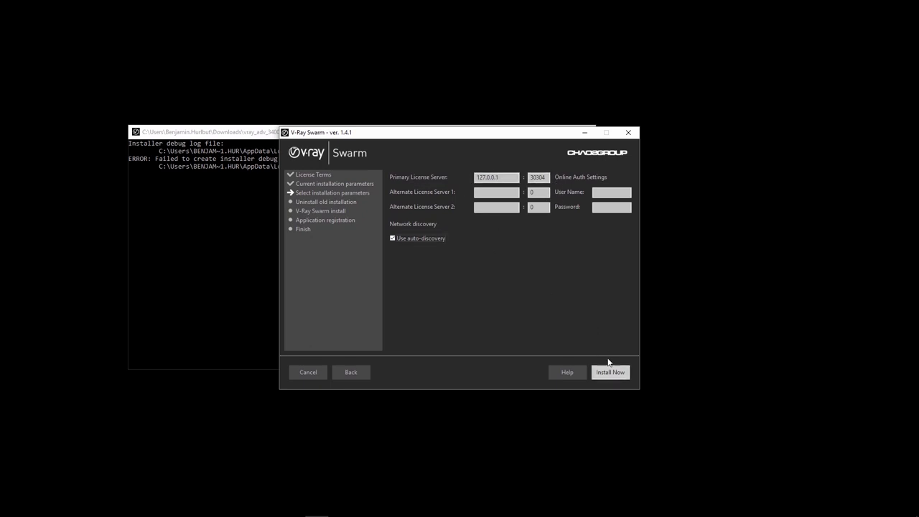
Install V-Ray Swarm and close the finished installer
{"action": "left_click", "coordinate": [609, 372]}
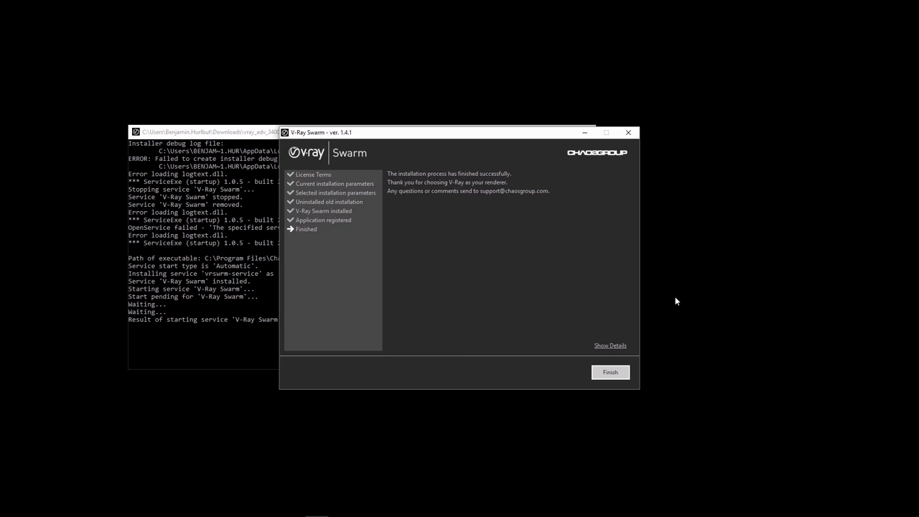
{"action": "mouse_move", "coordinate": [616, 359]}
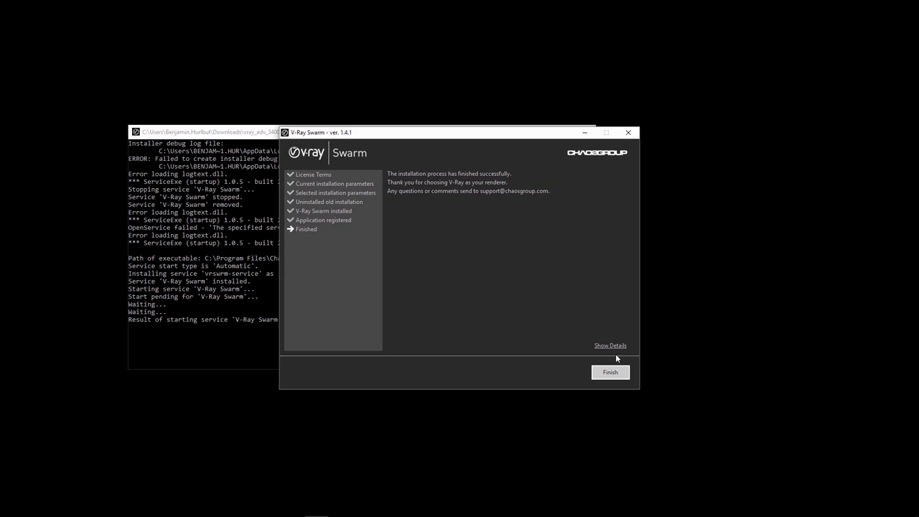
{"action": "left_click", "coordinate": [609, 372]}
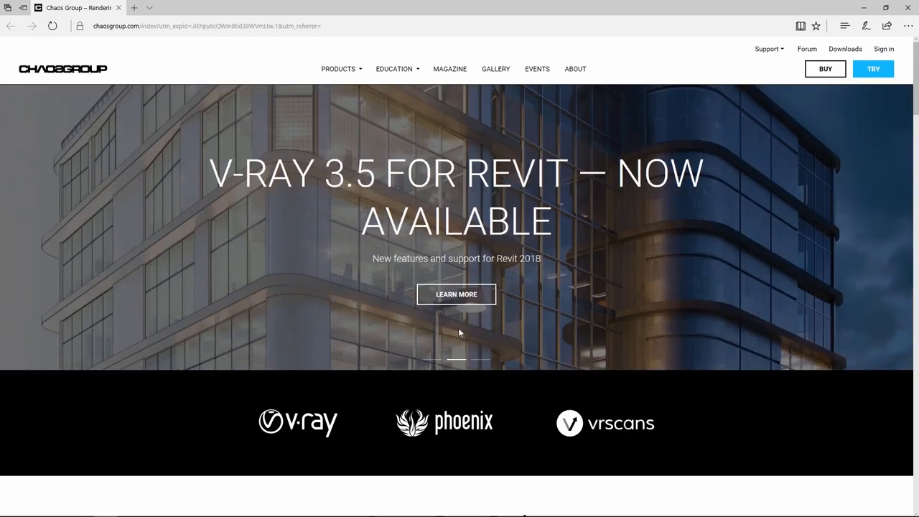
Browse to localhost:24267/ to load the Swarm network list of nine nodes
{"action": "left_click", "coordinate": [215, 25]}
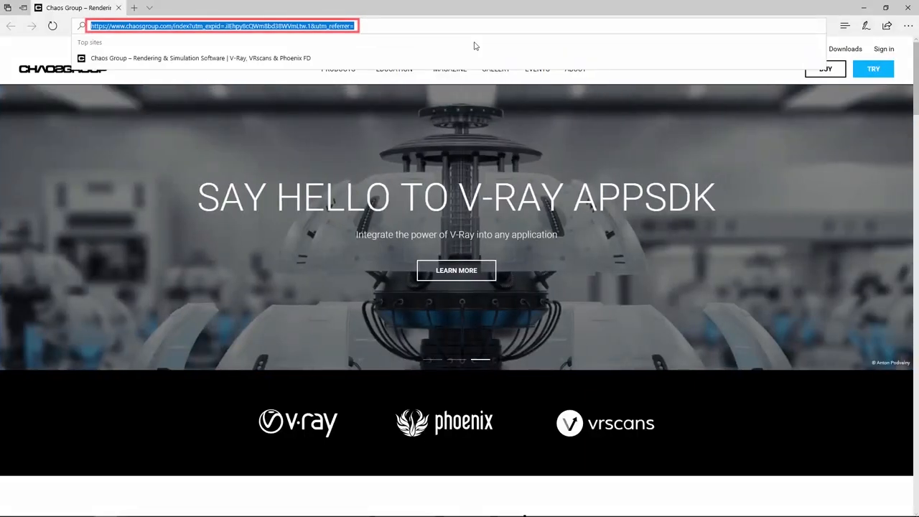
{"action": "type", "text": "localhost:24267/network"}
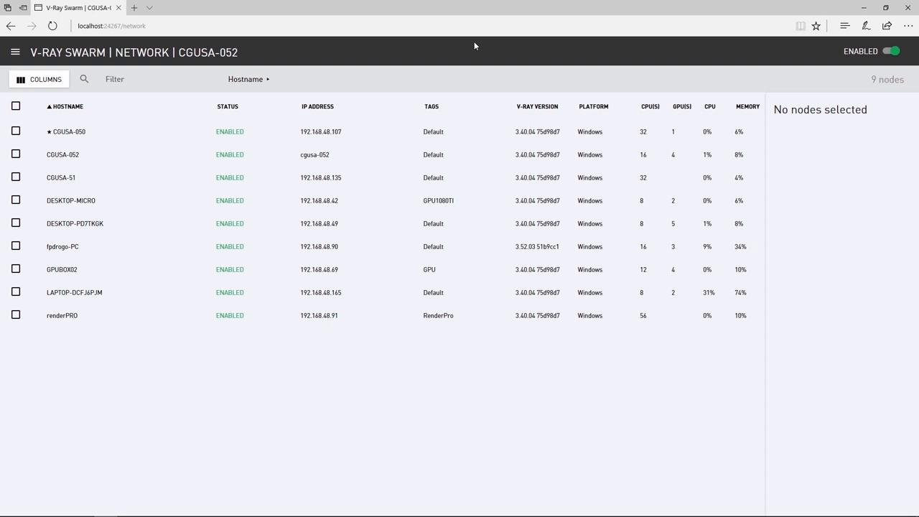
{"action": "mouse_move", "coordinate": [172, 57]}
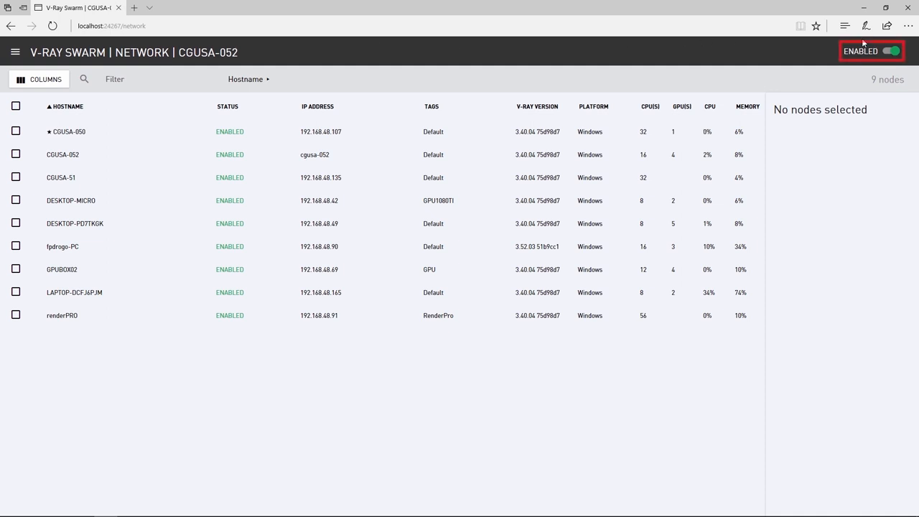
{"action": "left_click", "coordinate": [890, 52]}
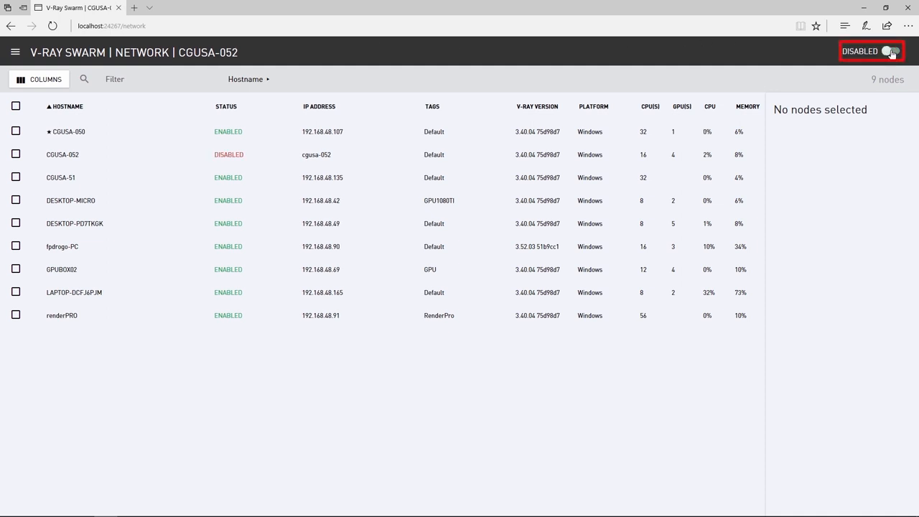
{"action": "left_click", "coordinate": [890, 51]}
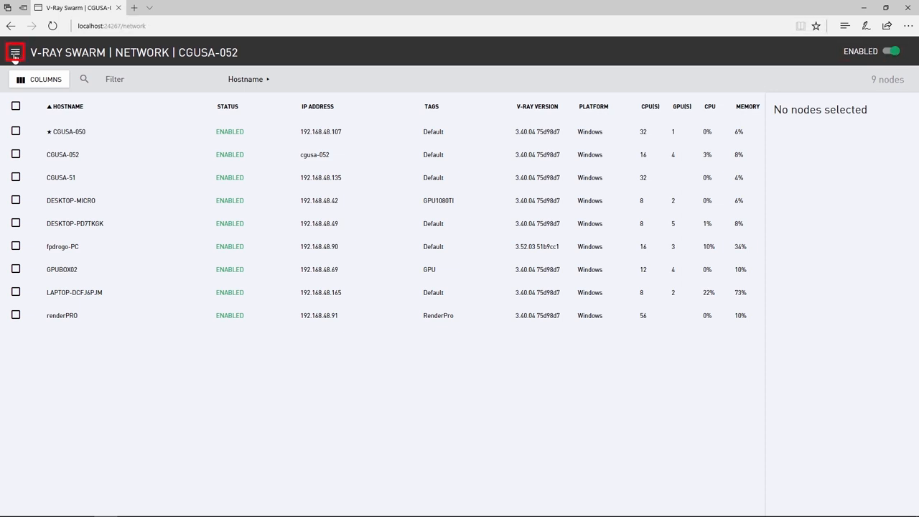
View the CGUSA-052 server log and its display options, then bring up the page-section navigation
{"action": "left_click", "coordinate": [14, 52]}
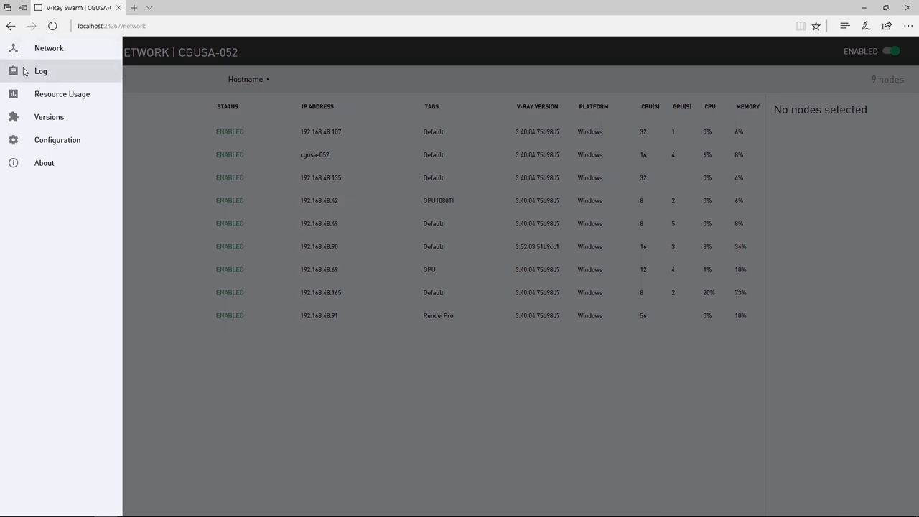
{"action": "left_click", "coordinate": [40, 70]}
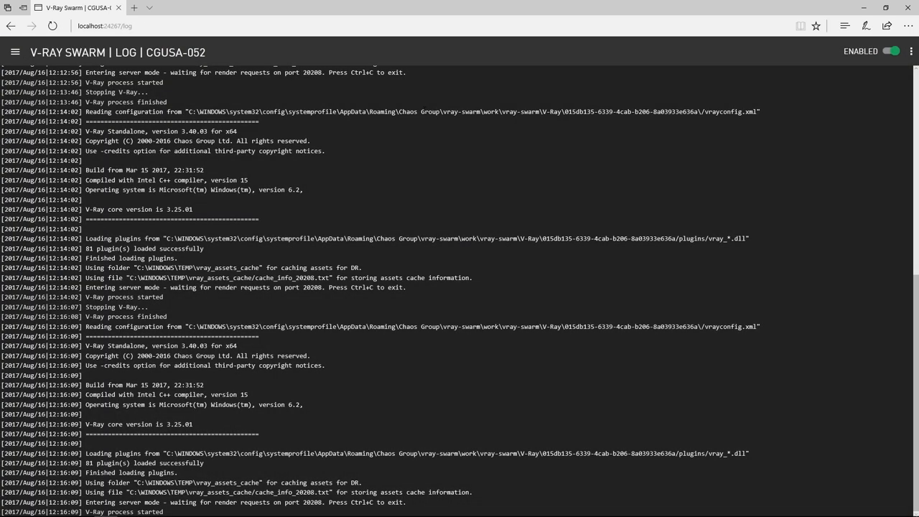
{"action": "mouse_move", "coordinate": [375, 256]}
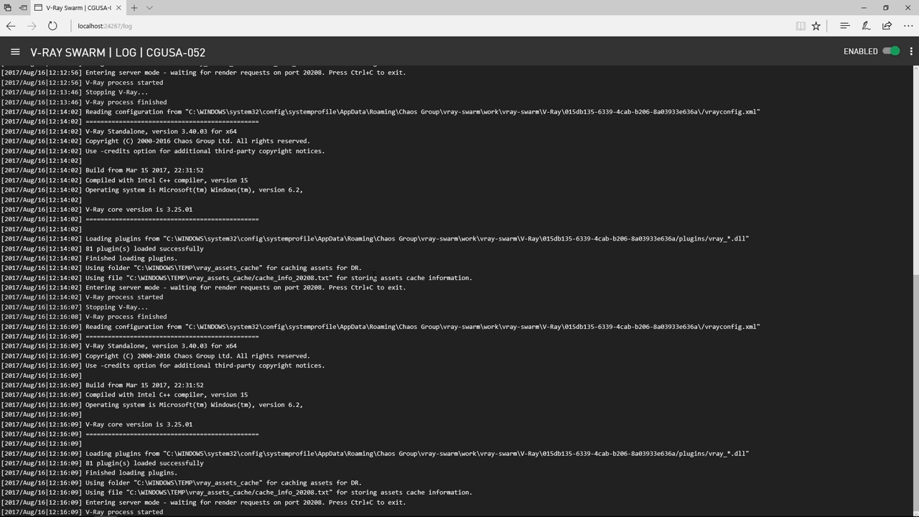
{"action": "mouse_move", "coordinate": [911, 52]}
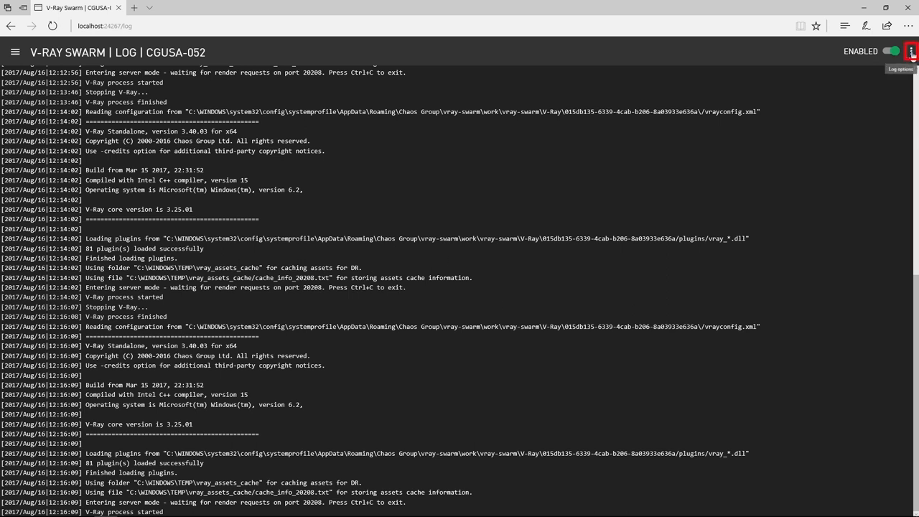
{"action": "left_click", "coordinate": [911, 51]}
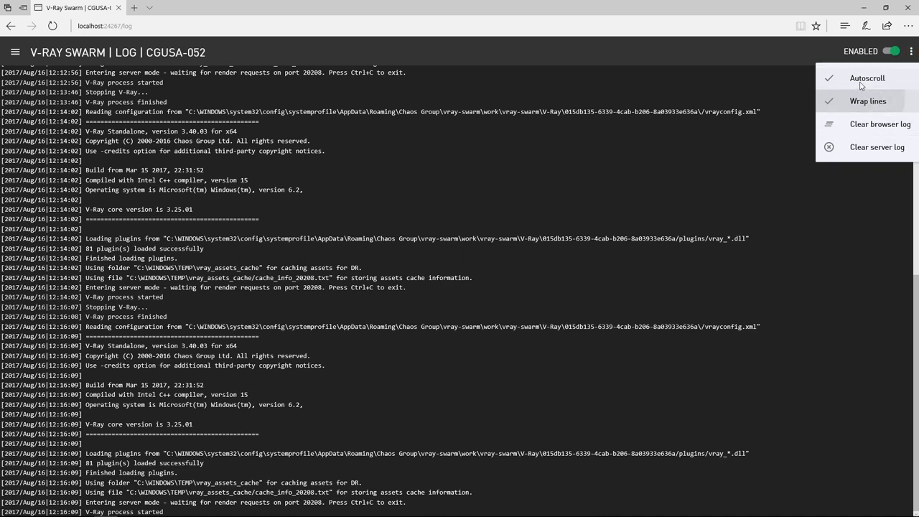
{"action": "left_click", "coordinate": [14, 52]}
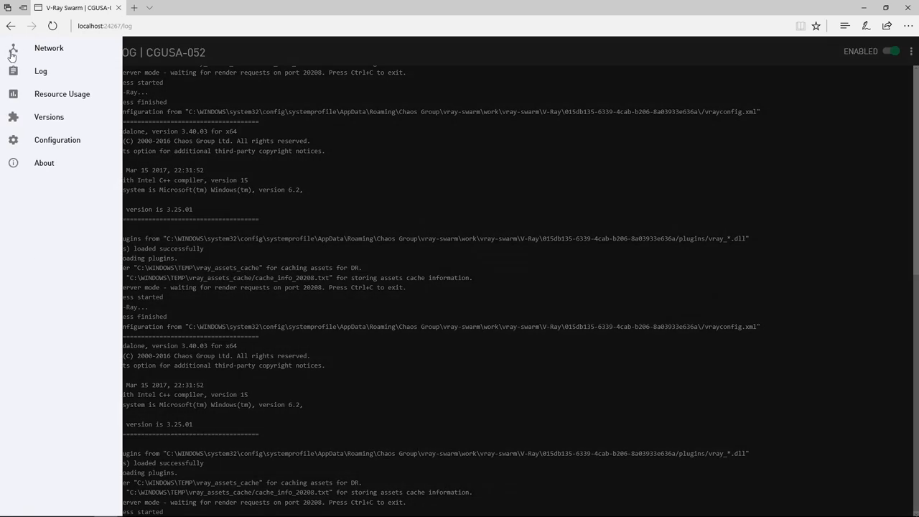
Review the node's CPU, GPU, memory and storage usage, then bring up the page-section navigation
{"action": "left_click", "coordinate": [61, 95]}
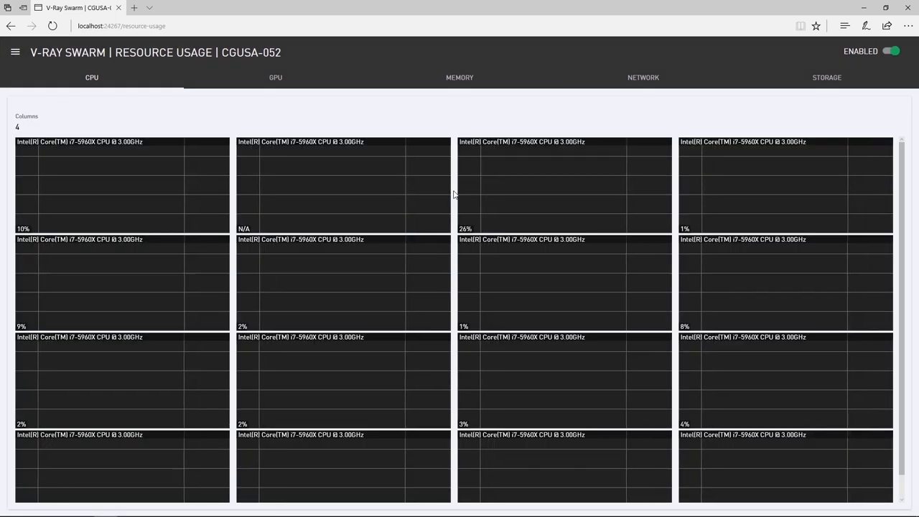
{"action": "left_click", "coordinate": [276, 78]}
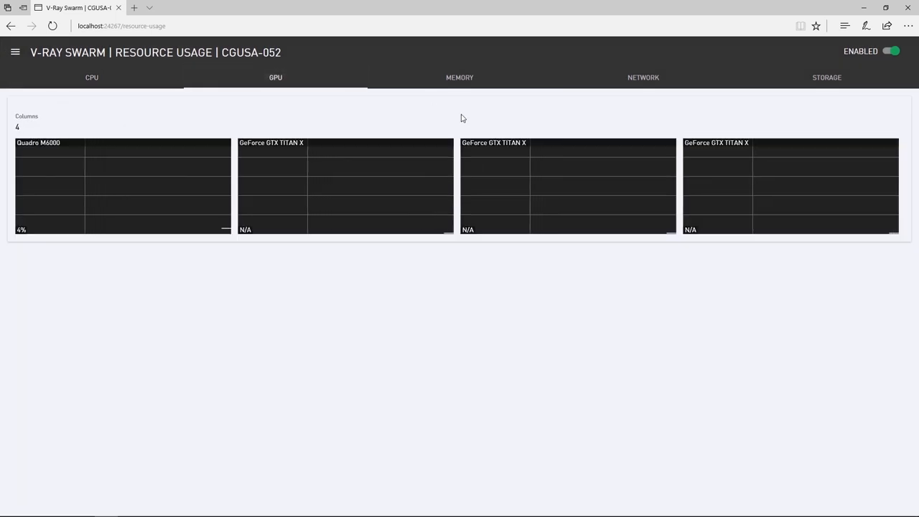
{"action": "left_click", "coordinate": [460, 78]}
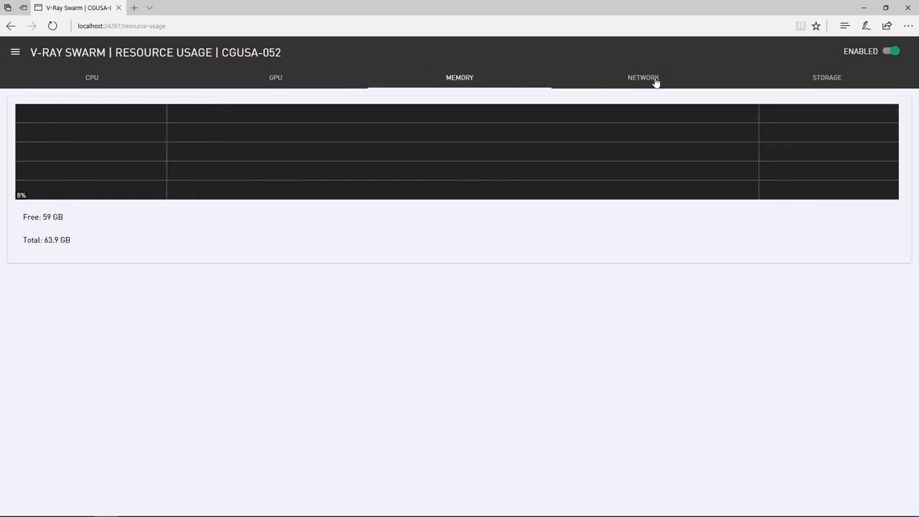
{"action": "left_click", "coordinate": [827, 78]}
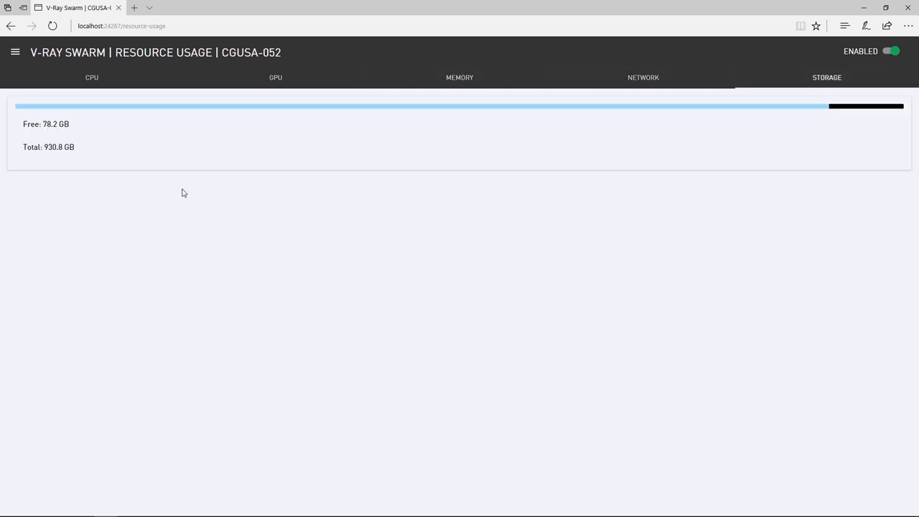
{"action": "left_click", "coordinate": [14, 52]}
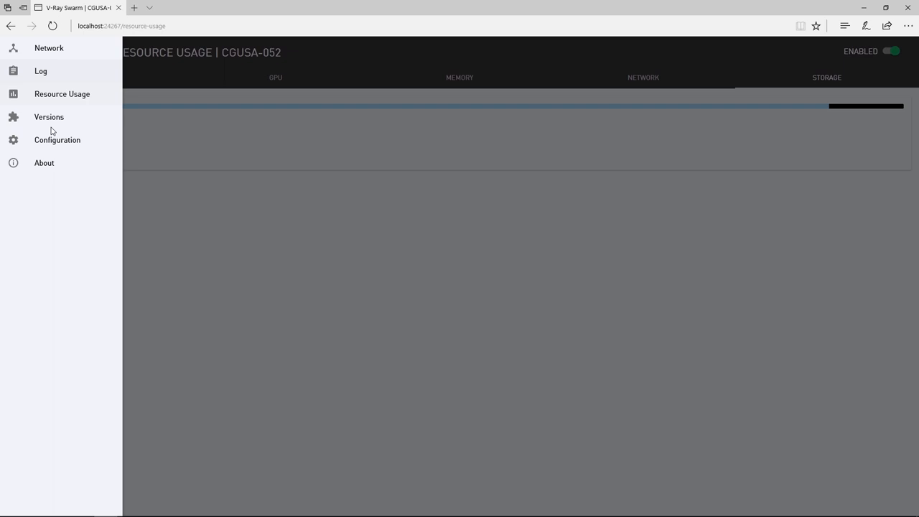
Go to the CGUSA-052 configuration page and disable the node so its settings become editable
{"action": "left_click", "coordinate": [58, 140]}
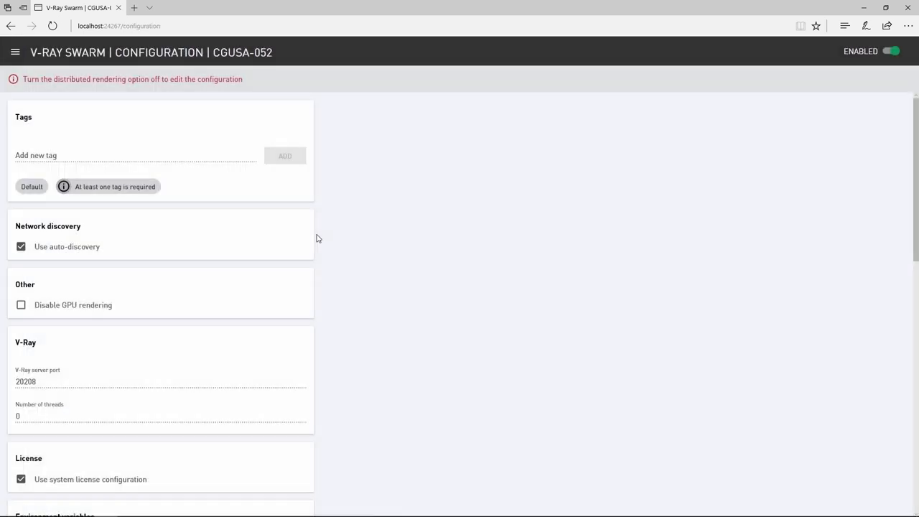
{"action": "mouse_move", "coordinate": [187, 91]}
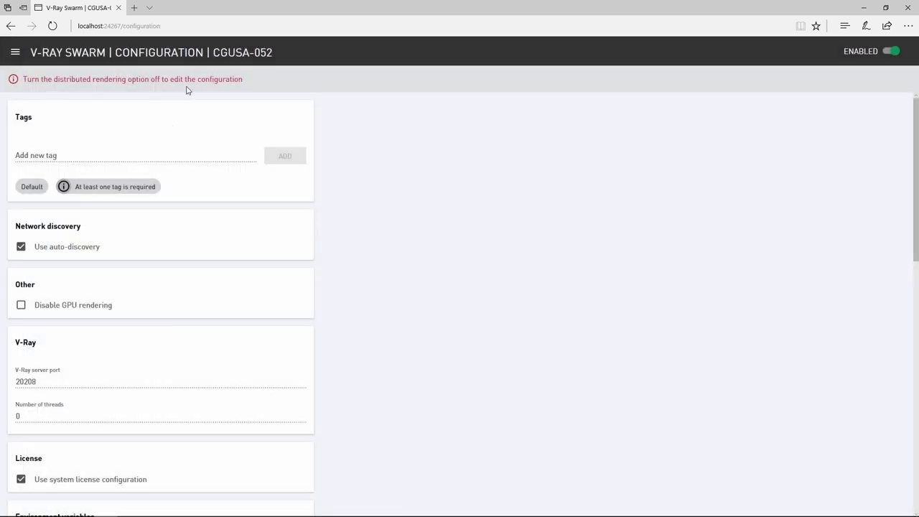
{"action": "mouse_move", "coordinate": [280, 93]}
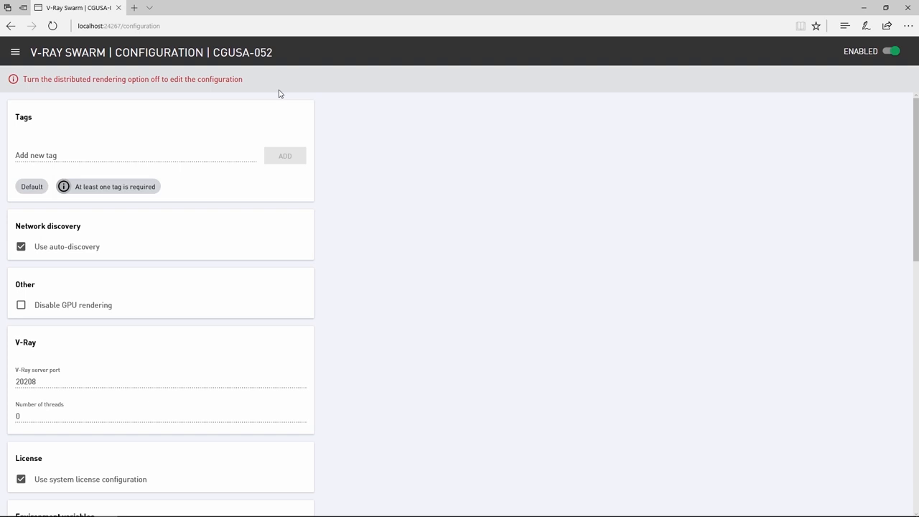
{"action": "mouse_move", "coordinate": [891, 51]}
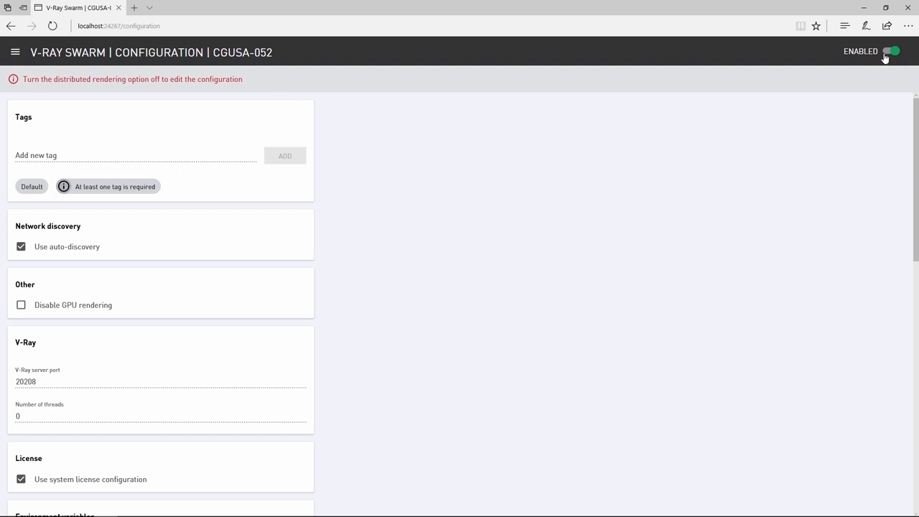
{"action": "left_click", "coordinate": [892, 52]}
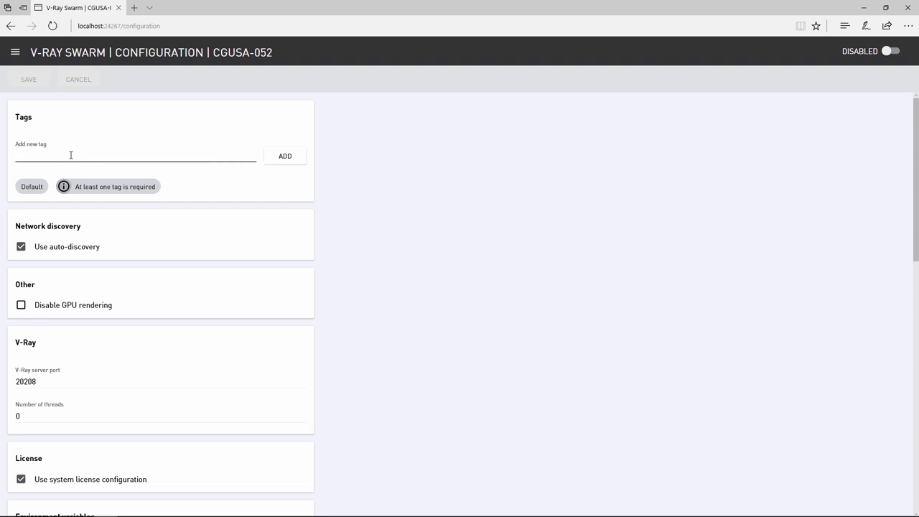
Add a 'render_node' tag beside Default on CGUSA-052 and save the node configuration
{"action": "type", "text": "render"}
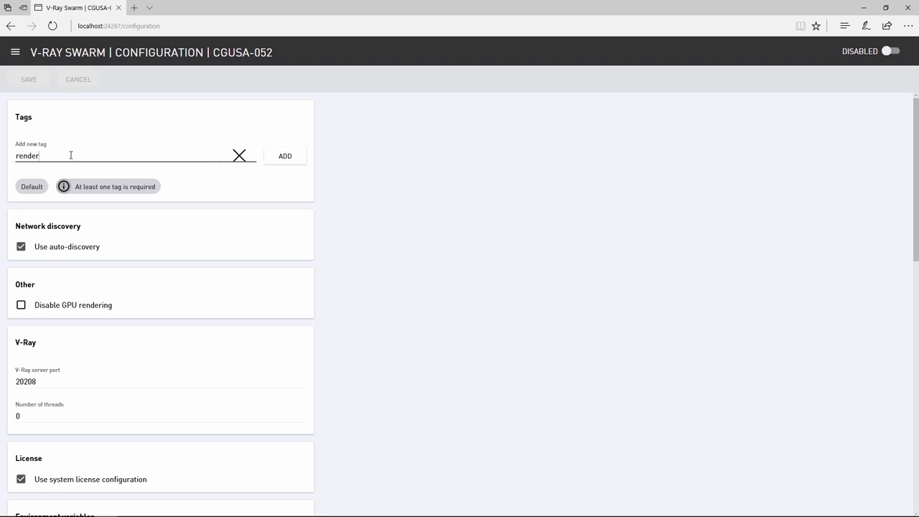
{"action": "left_click", "coordinate": [285, 156]}
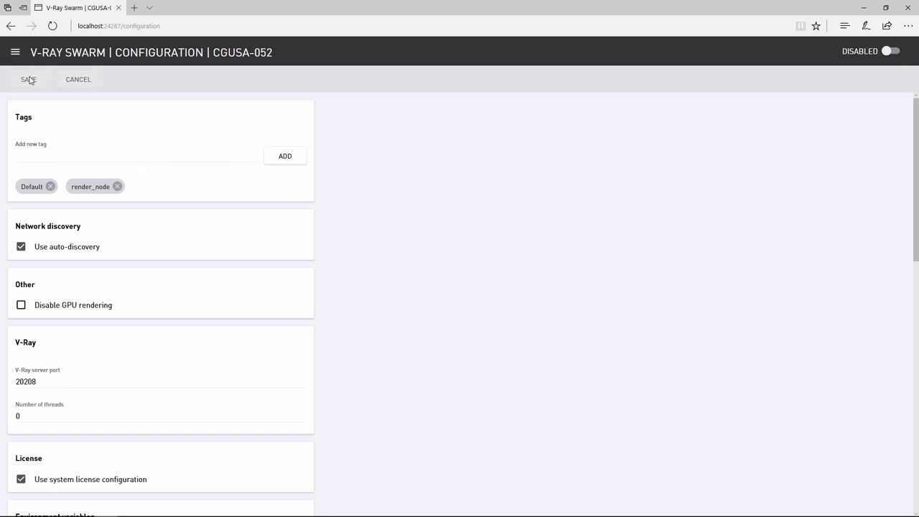
{"action": "left_click", "coordinate": [891, 51]}
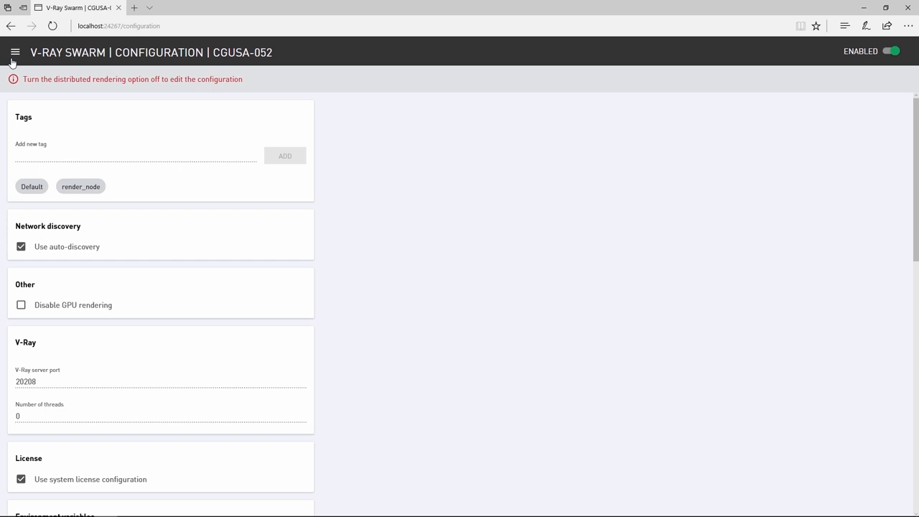
Switch to the Network page listing the nine nodes and select nodes for copying configuration
{"action": "left_click", "coordinate": [15, 51]}
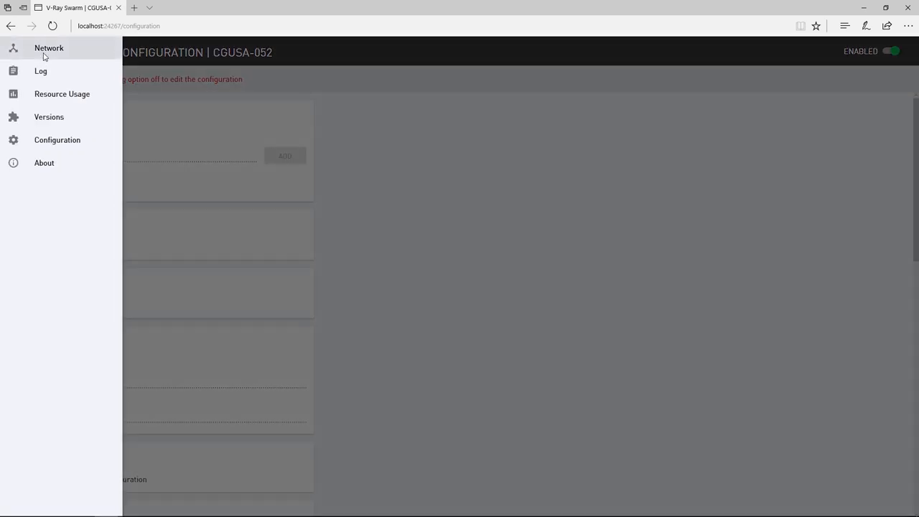
{"action": "left_click", "coordinate": [49, 49]}
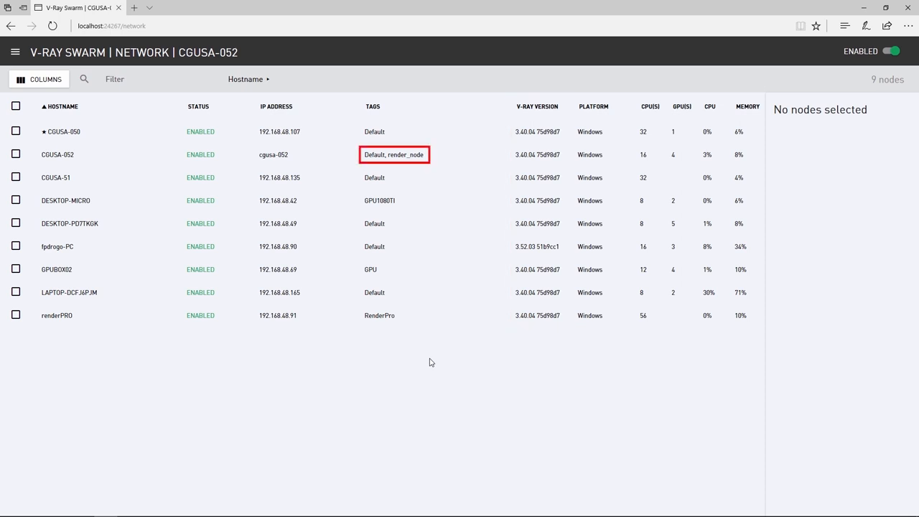
{"action": "left_click", "coordinate": [394, 155]}
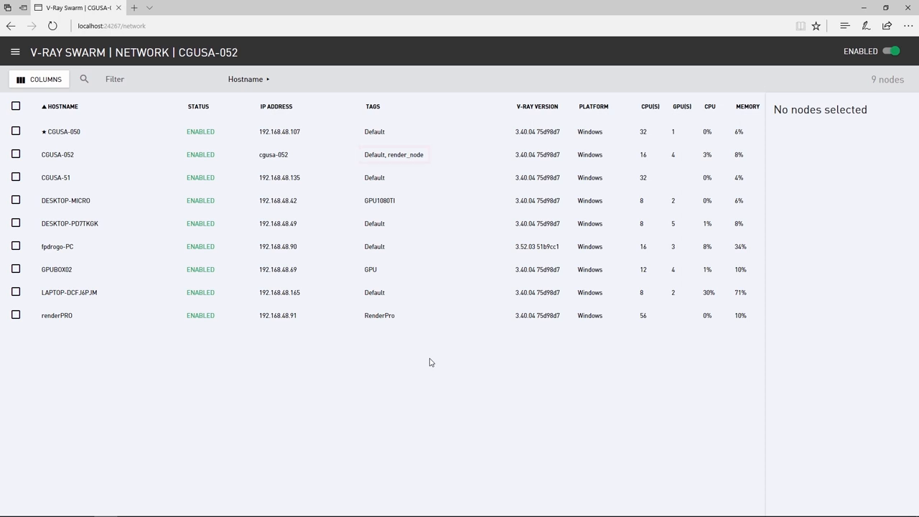
{"action": "left_click", "coordinate": [64, 132]}
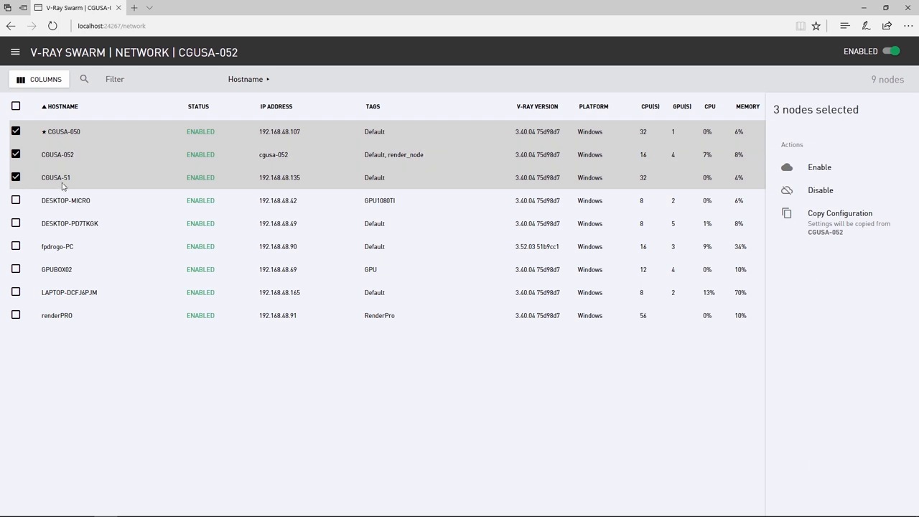
{"action": "mouse_move", "coordinate": [118, 171]}
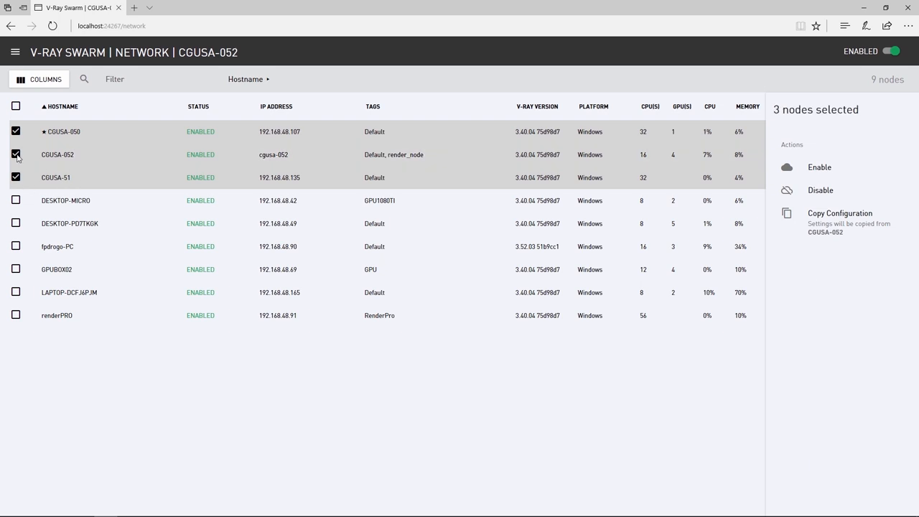
Keep only CGUSA-050 and CGUSA-51 selected and disable them after the copy warning
{"action": "left_click", "coordinate": [16, 155]}
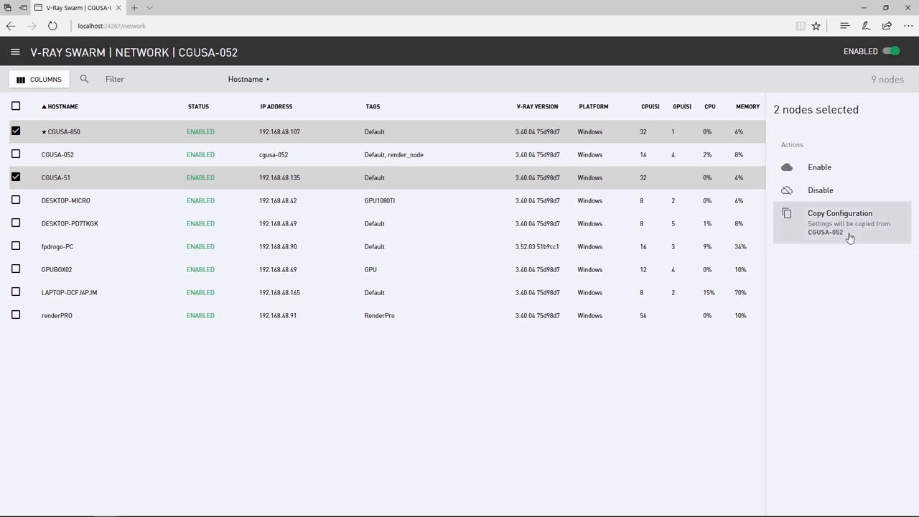
{"action": "left_click", "coordinate": [839, 213]}
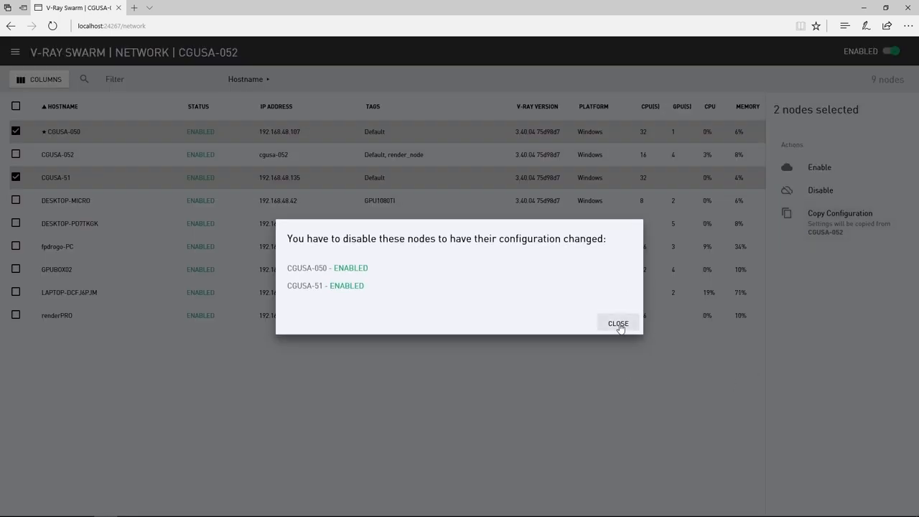
{"action": "left_click", "coordinate": [618, 324]}
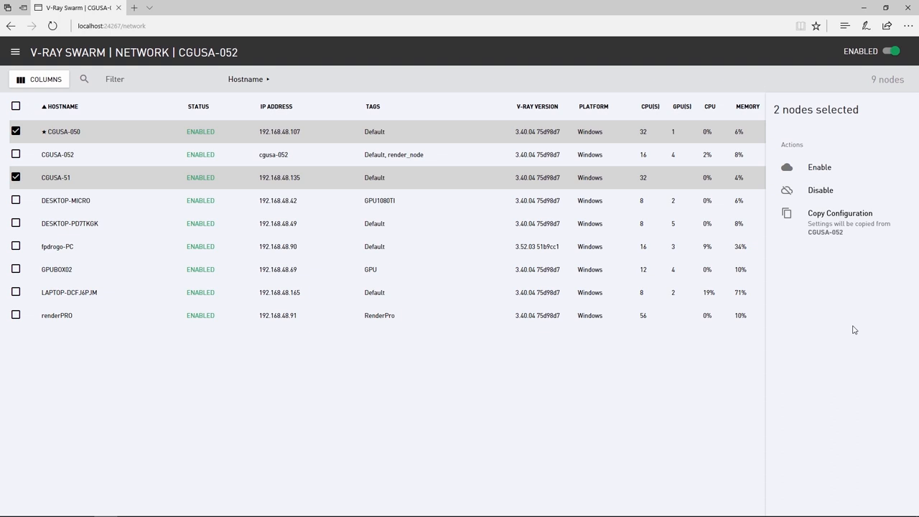
{"action": "left_click", "coordinate": [820, 190]}
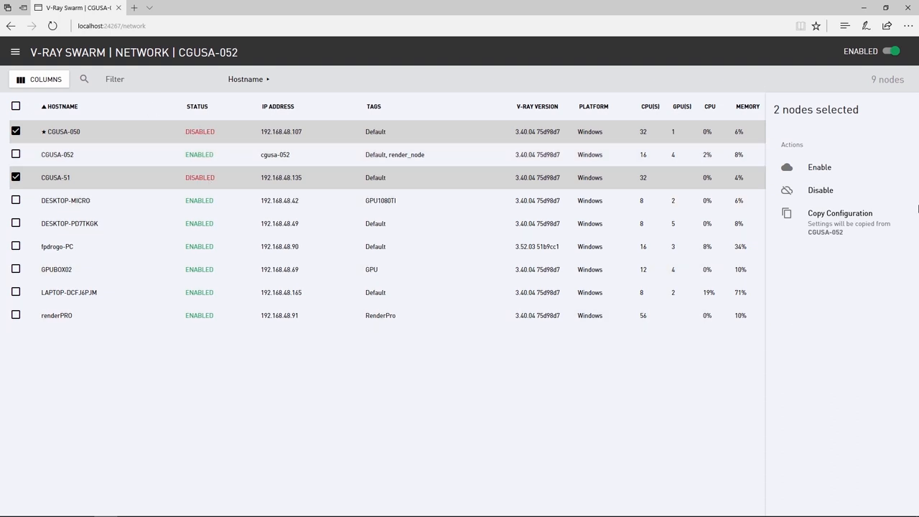
Copy CGUSA-052's Default and render_node configuration to both nodes and re-enable them
{"action": "left_click", "coordinate": [839, 213]}
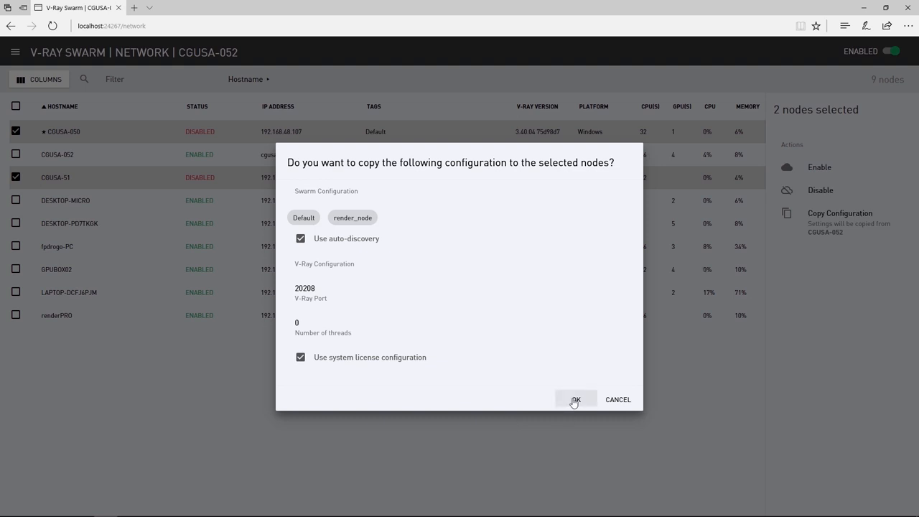
{"action": "left_click", "coordinate": [574, 400]}
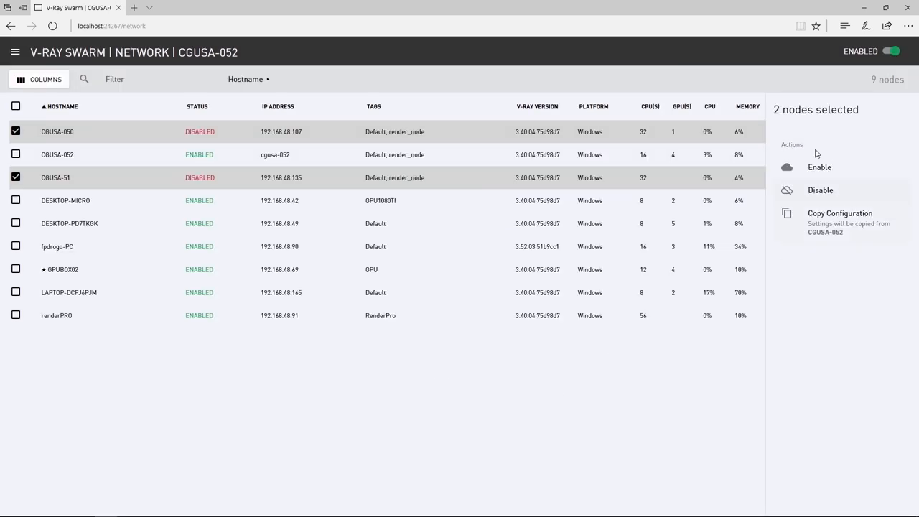
{"action": "left_click", "coordinate": [819, 167]}
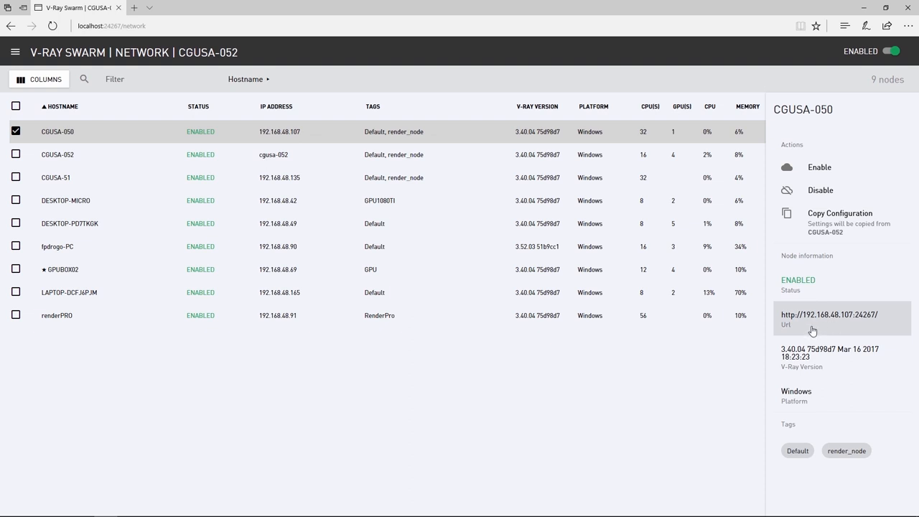
Select CGUSA-050 alone to show its node information with Default and render_node tags
{"action": "left_click", "coordinate": [829, 315]}
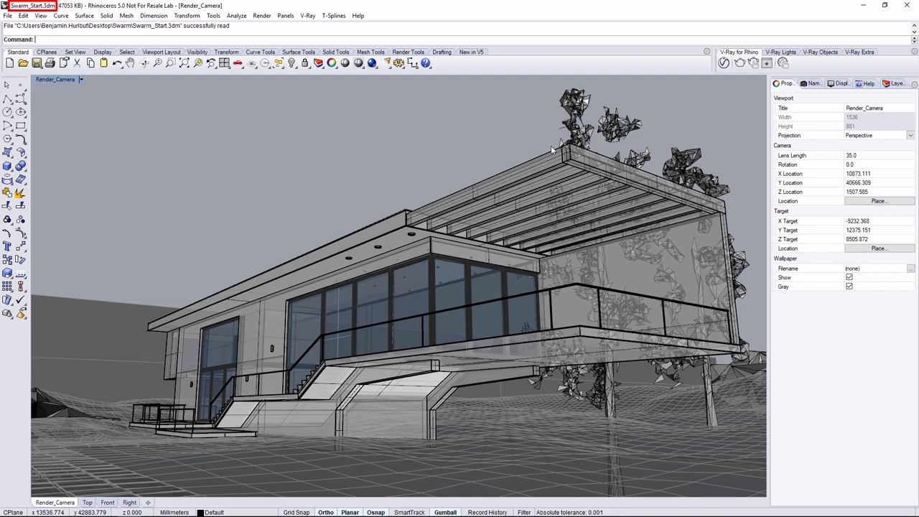
Show the V-Ray Asset Editor with the Swarm_Start scene's material list
{"action": "left_click", "coordinate": [724, 63]}
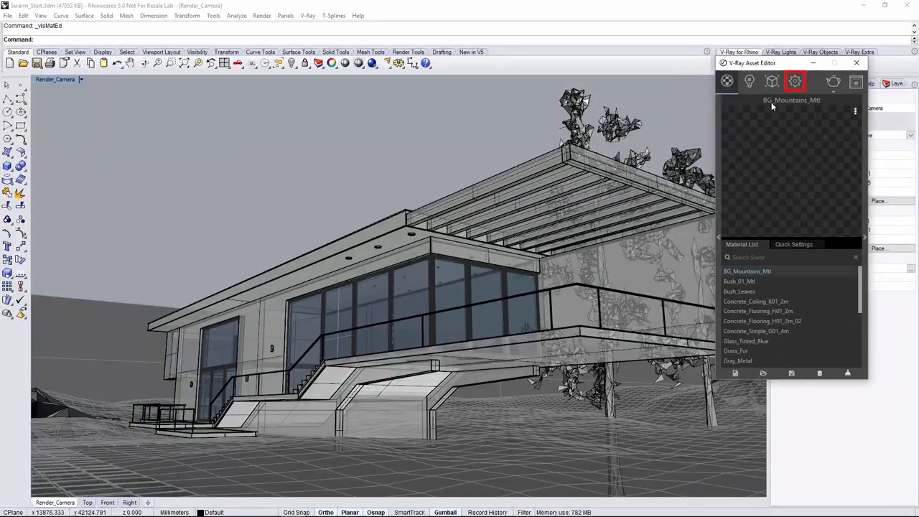
Enable Swarm in the V-Ray render settings with the Goal at 25% of resources
{"action": "left_click", "coordinate": [796, 81]}
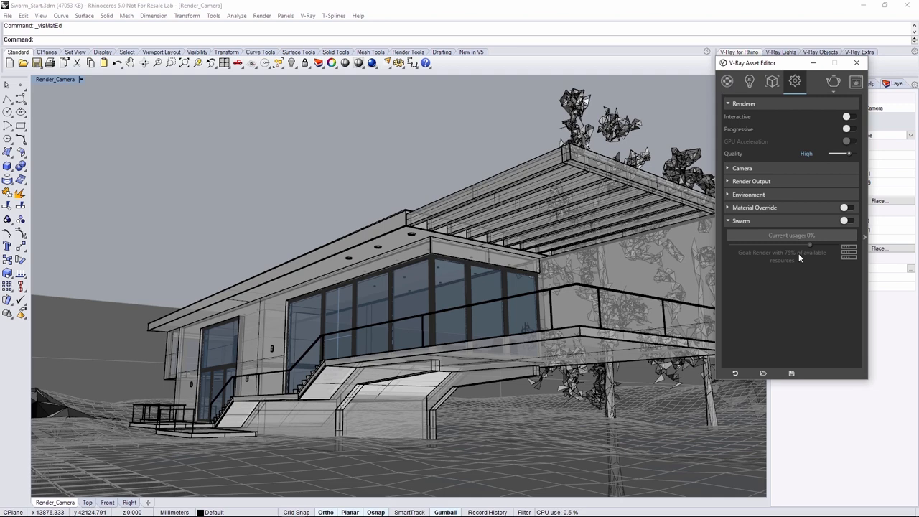
{"action": "left_click", "coordinate": [846, 221]}
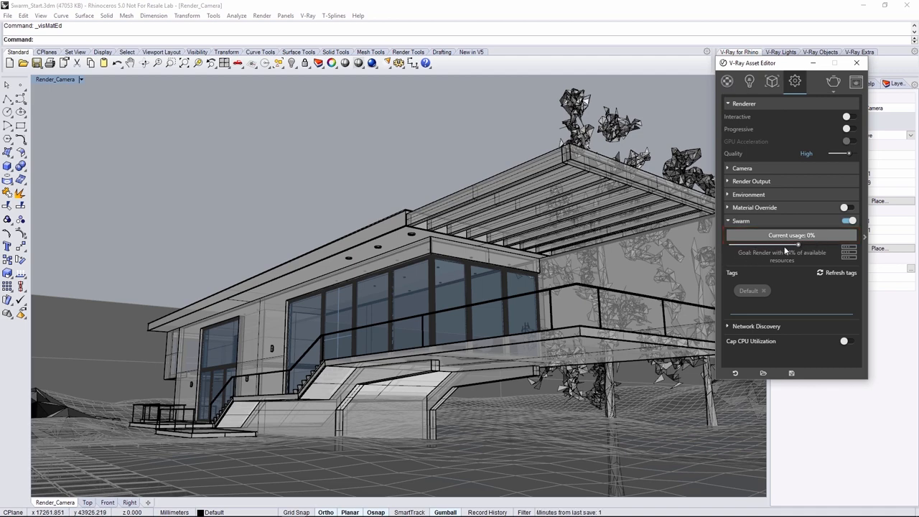
{"action": "left_click_drag", "start_coordinate": [754, 247], "coordinate": [793, 247]}
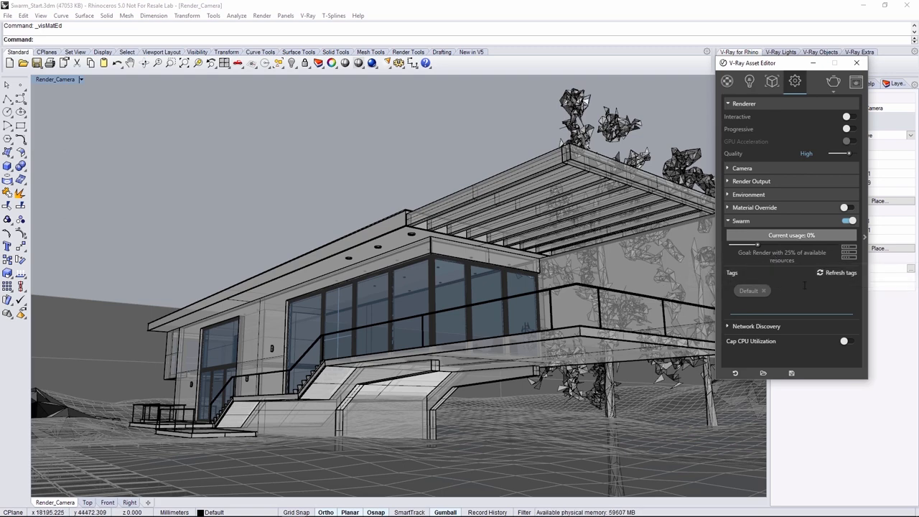
{"action": "mouse_move", "coordinate": [724, 290]}
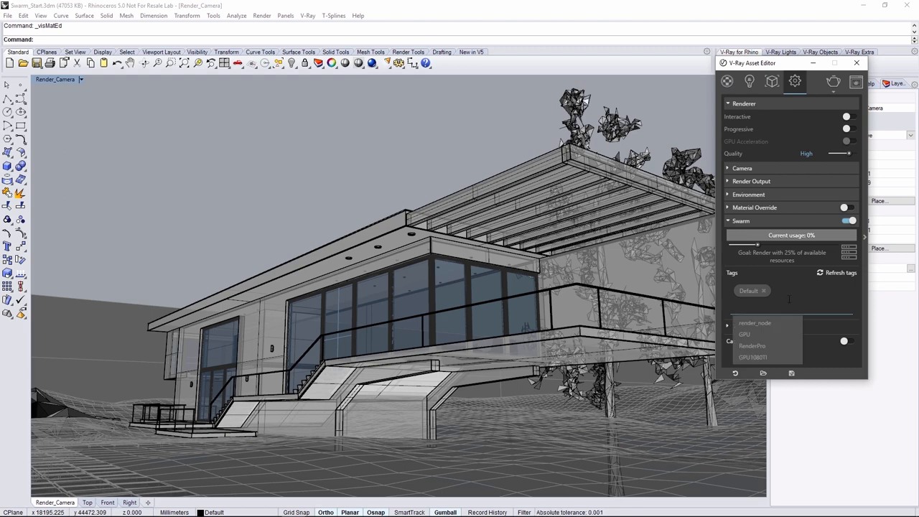
Add the render_node tag to Swarm and leave Cap CPU Utilization toggled back off
{"action": "type", "text": "ren"}
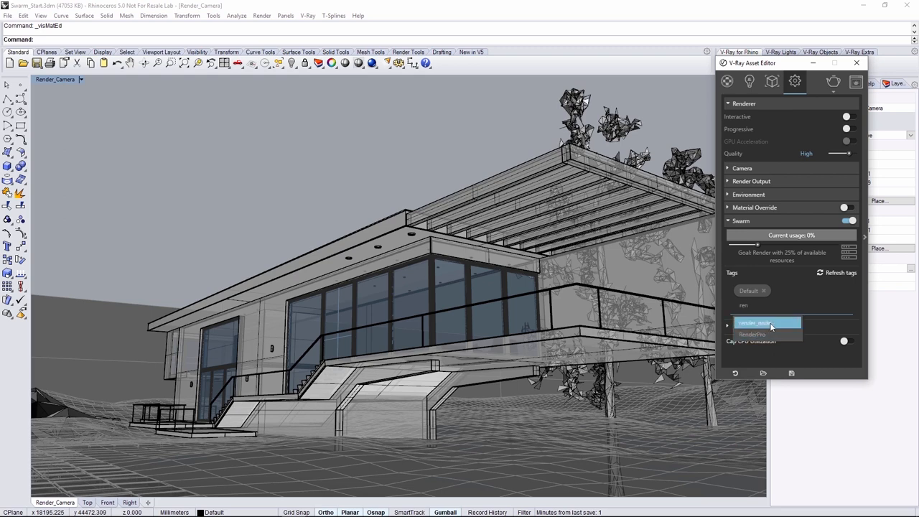
{"action": "left_click", "coordinate": [767, 322]}
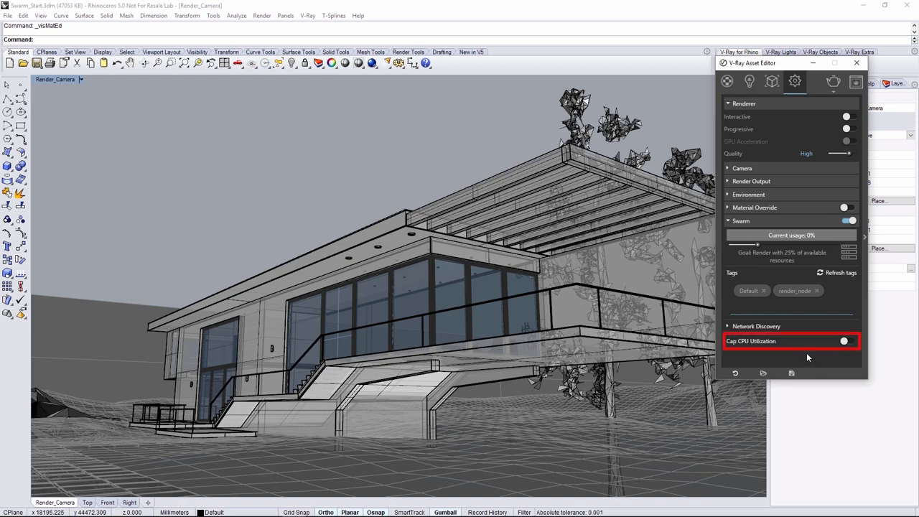
{"action": "mouse_move", "coordinate": [788, 352]}
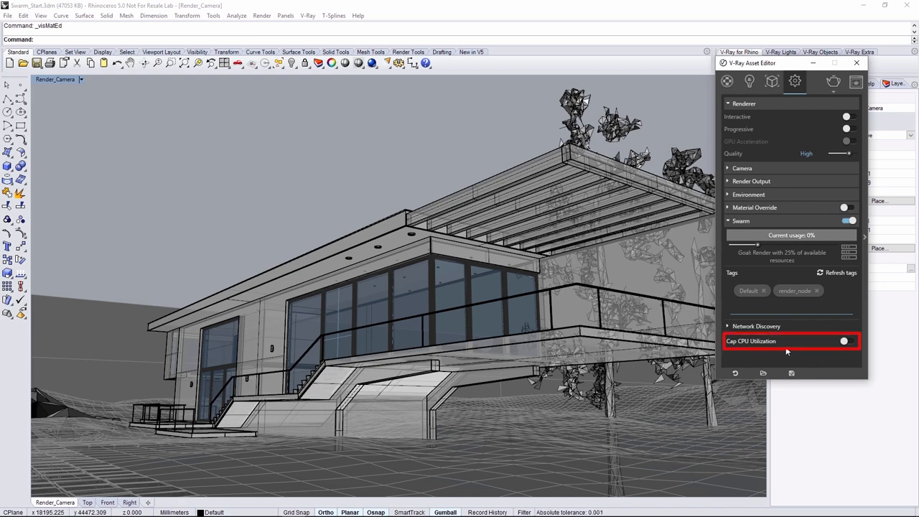
{"action": "left_click", "coordinate": [849, 342]}
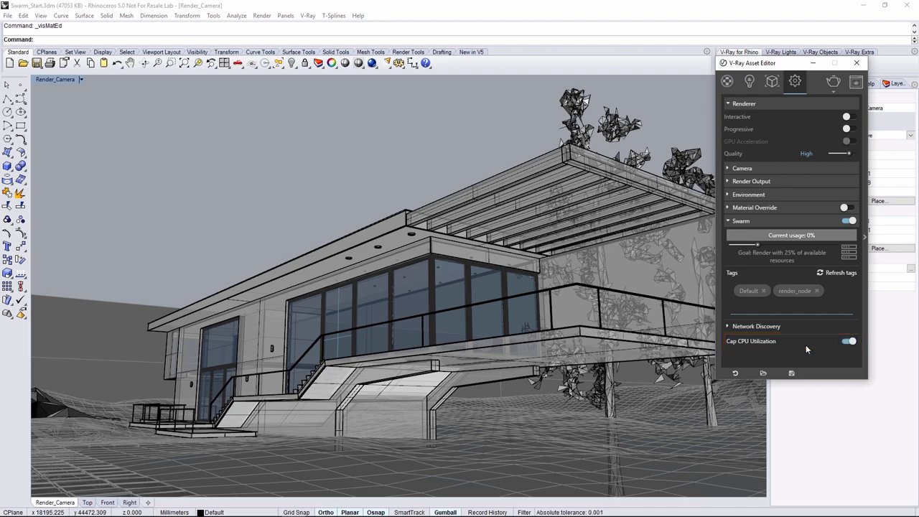
{"action": "mouse_move", "coordinate": [835, 343]}
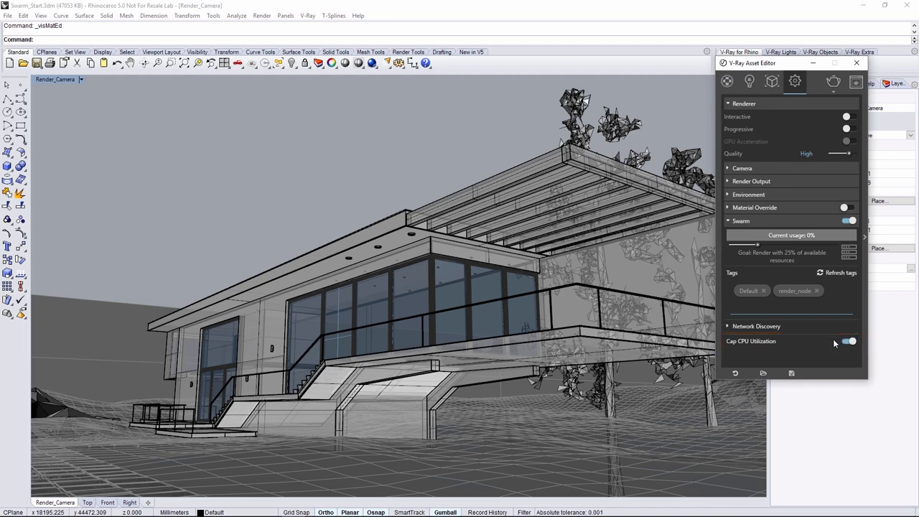
{"action": "left_click", "coordinate": [851, 342]}
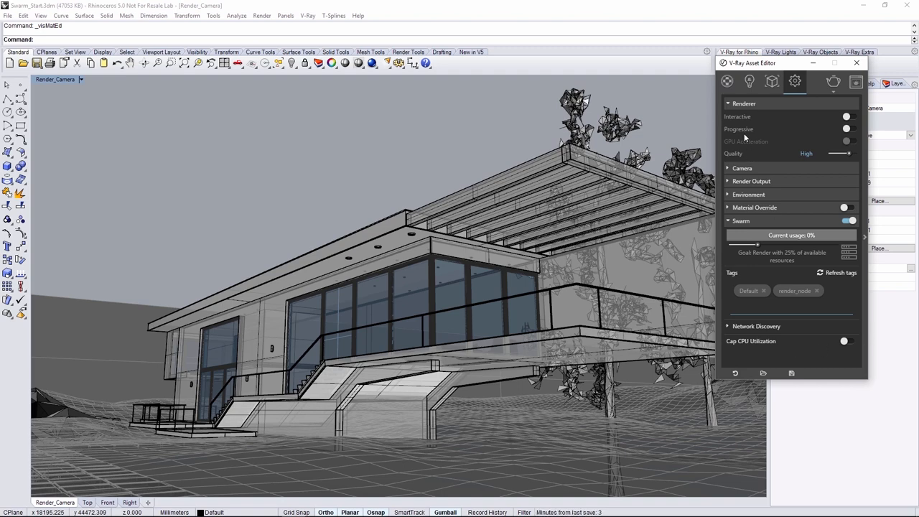
{"action": "mouse_move", "coordinate": [799, 135]}
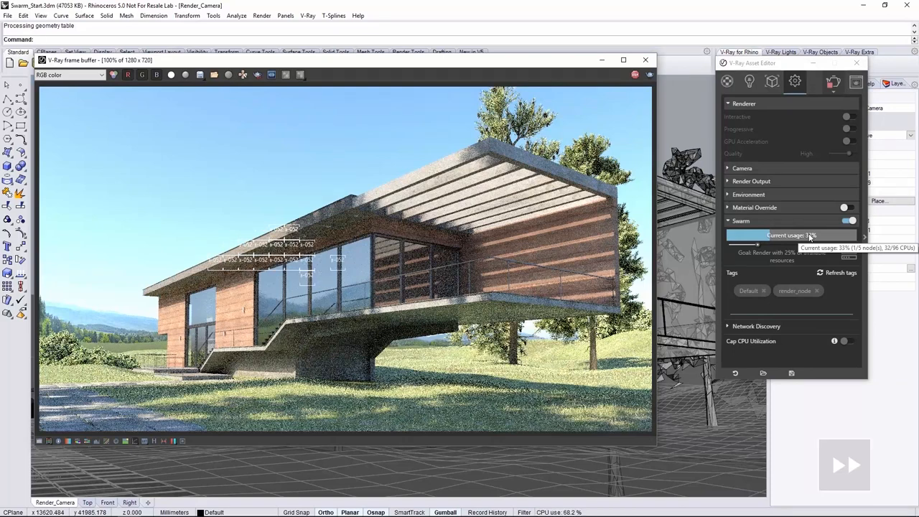
{"action": "mouse_move", "coordinate": [758, 247]}
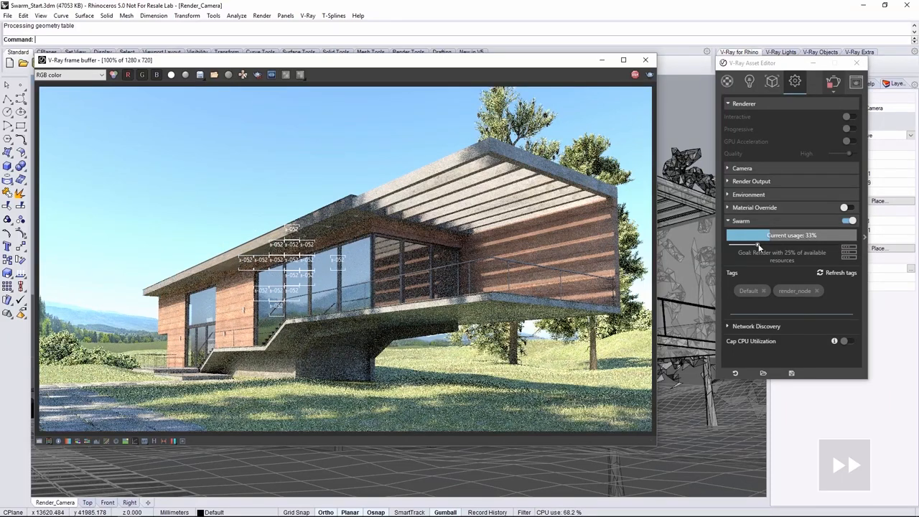
Raise the Swarm Goal to 100% and add the GPU tag beside Default and render_node
{"action": "left_click_drag", "start_coordinate": [754, 247], "coordinate": [836, 248]}
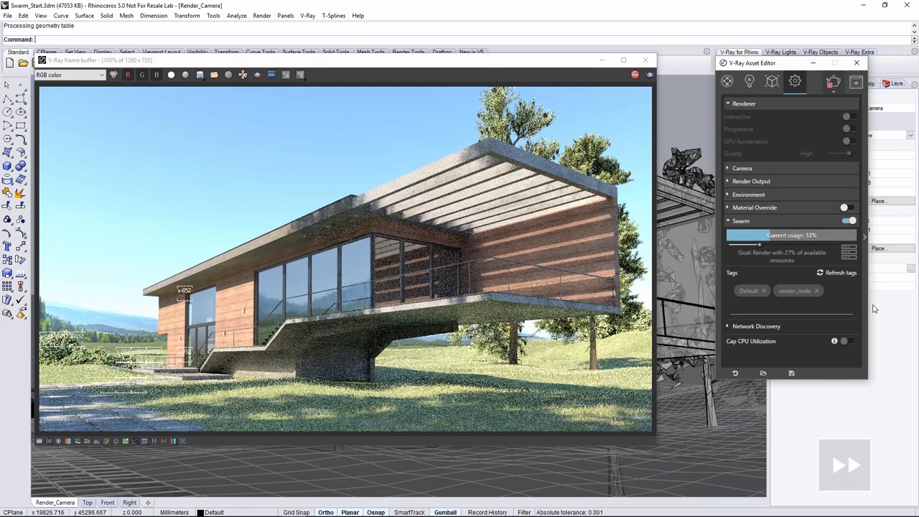
{"action": "mouse_move", "coordinate": [760, 260]}
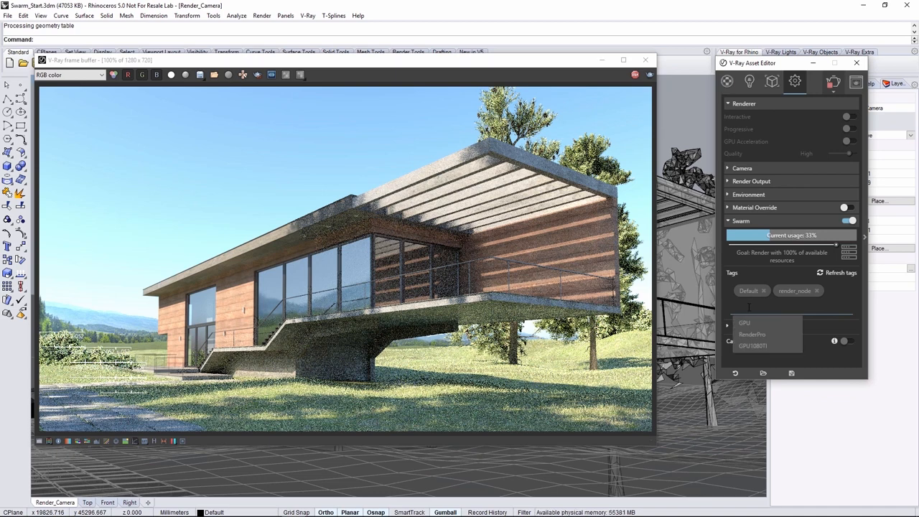
{"action": "left_click", "coordinate": [744, 321]}
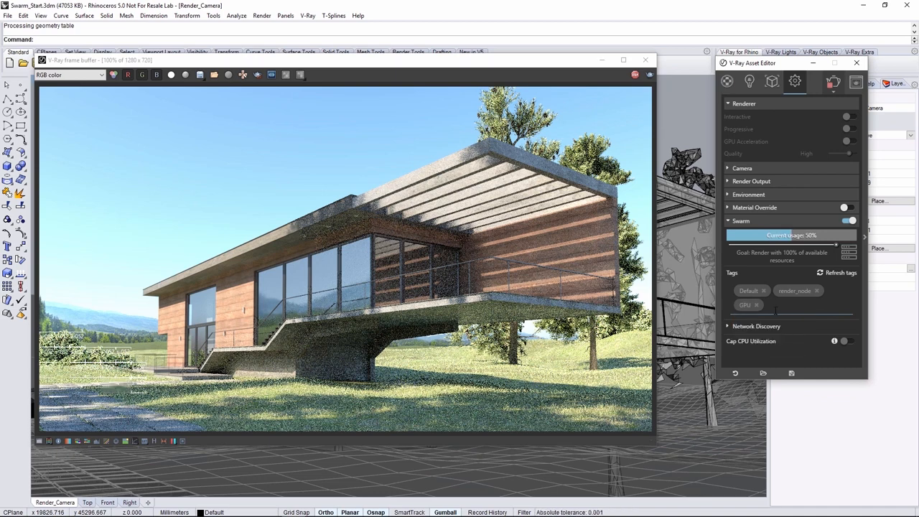